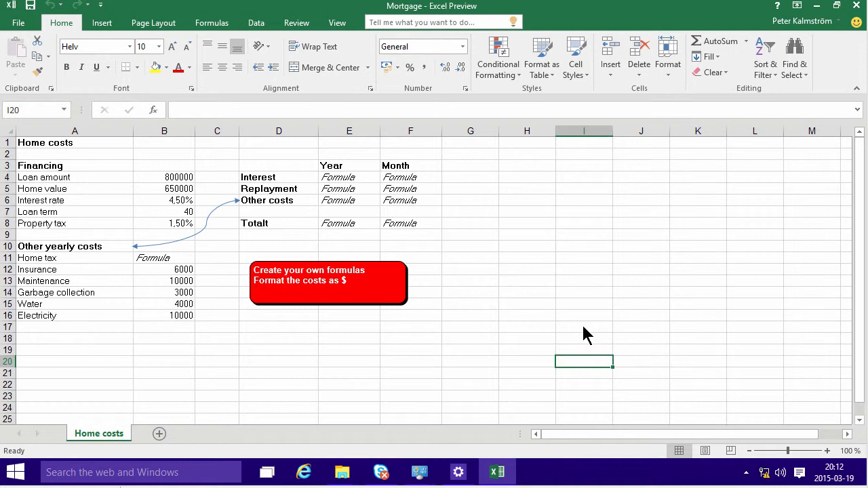
mouse_move(326, 297)
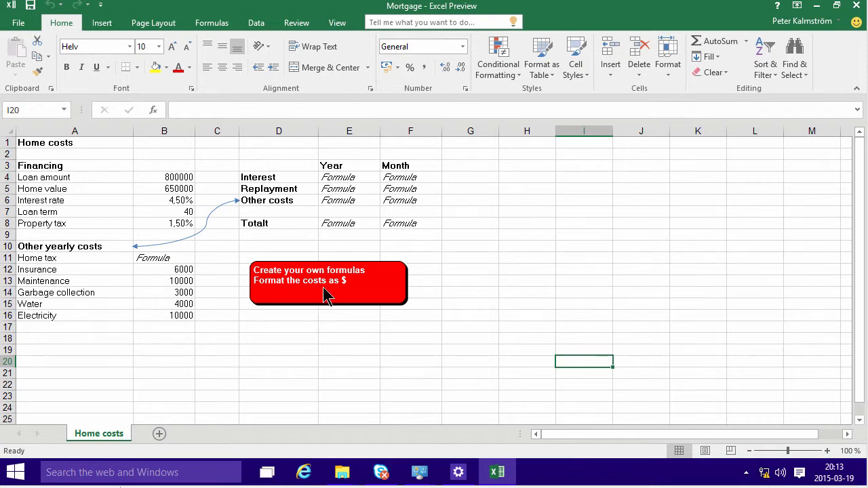
mouse_move(168, 258)
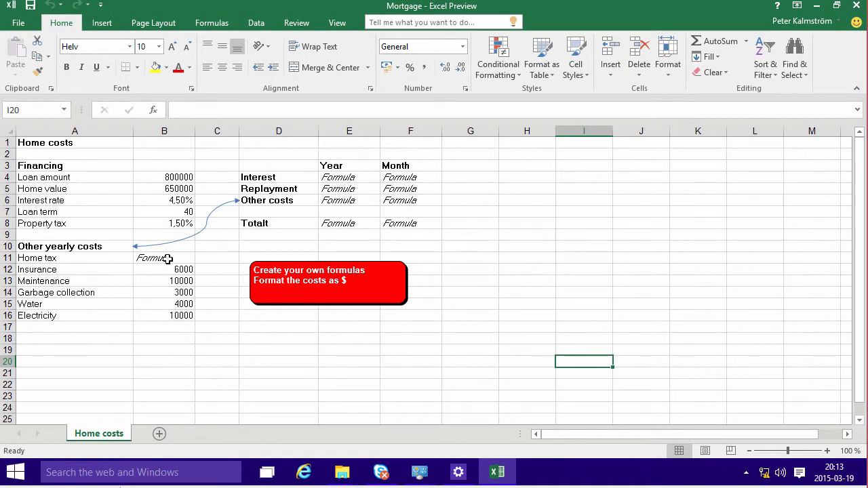
Review the yearly and monthly interest placeholder cells
left_click(350, 176)
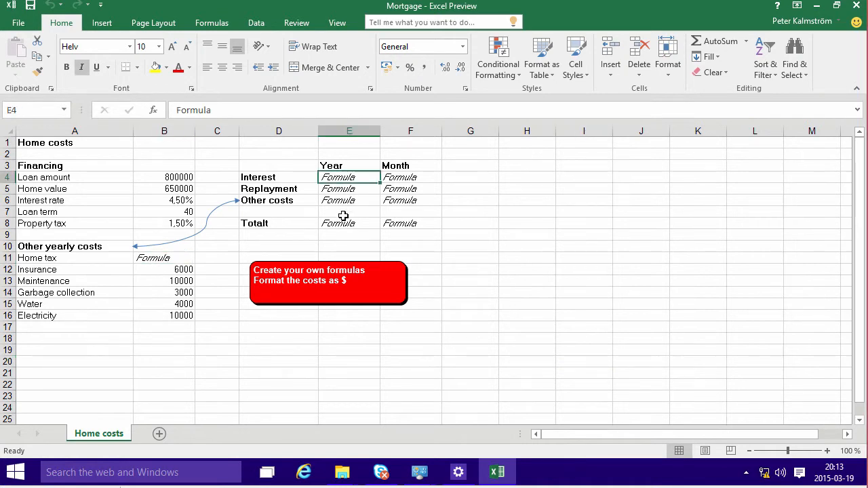
left_click(409, 177)
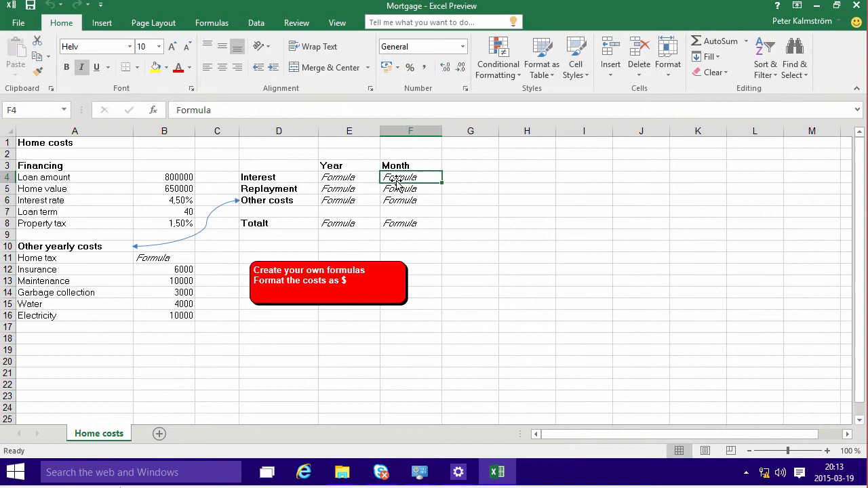
left_click(349, 177)
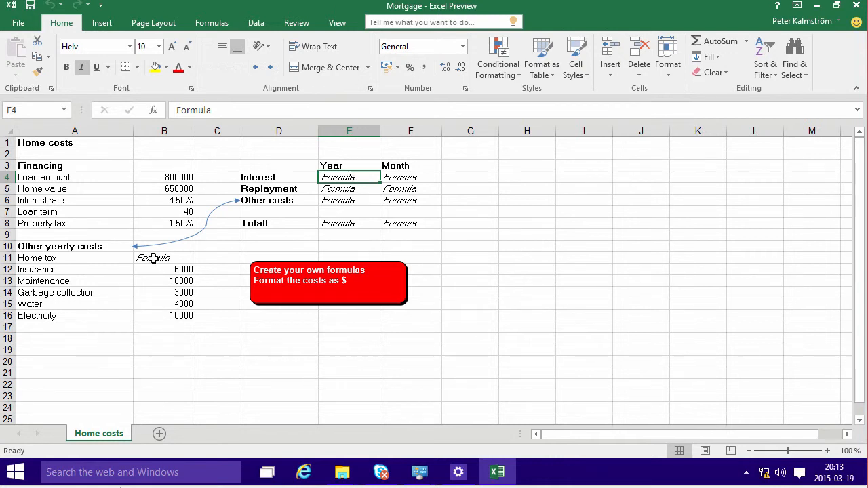
Compute home tax as home value times property tax rate, giving 9750
left_click(164, 258)
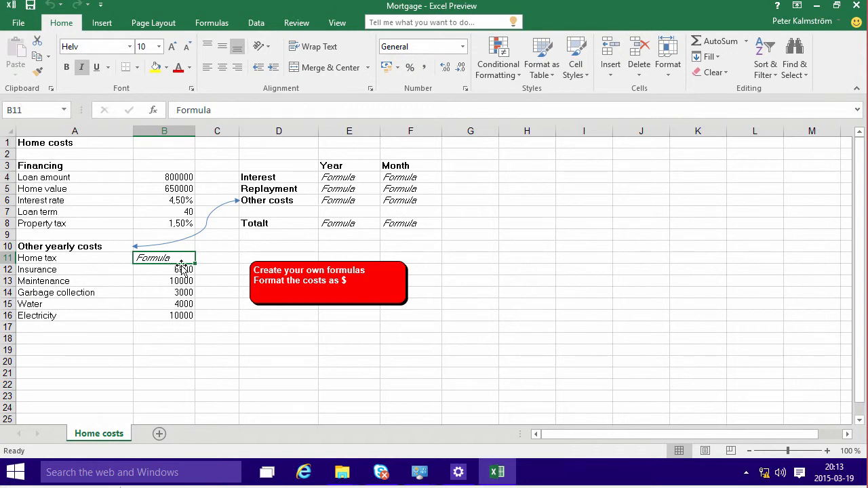
type("=")
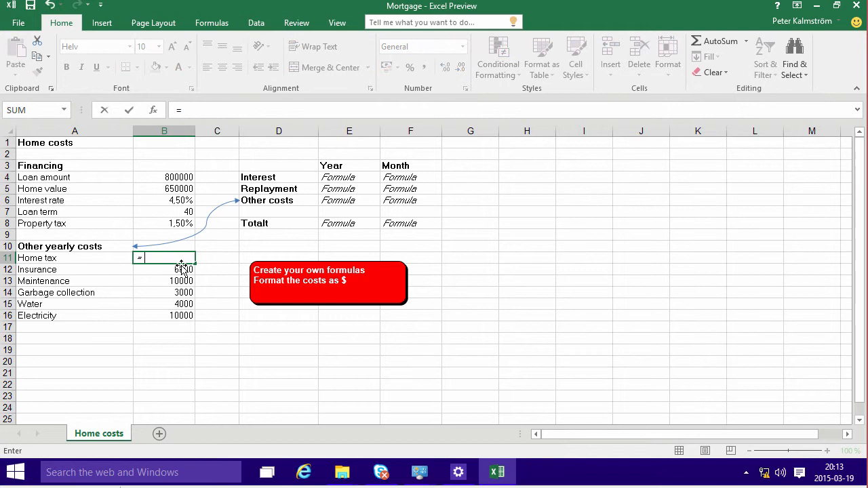
left_click(162, 189)
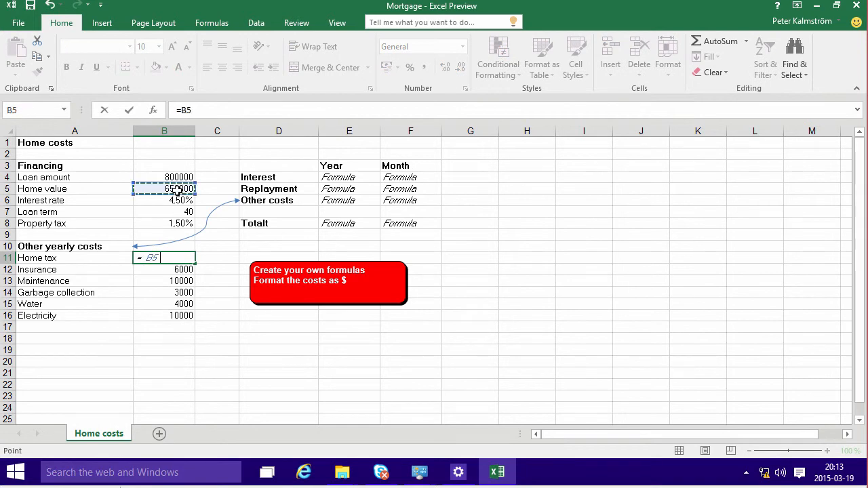
left_click(163, 223)
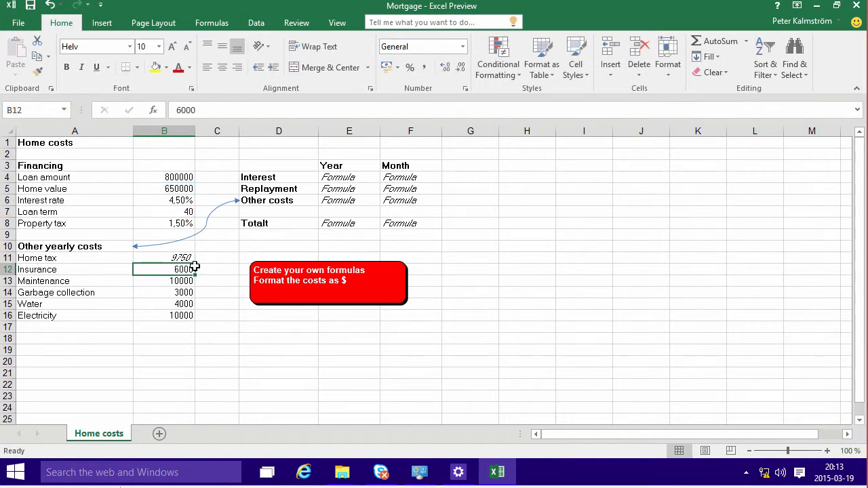
mouse_move(332, 178)
type("?")
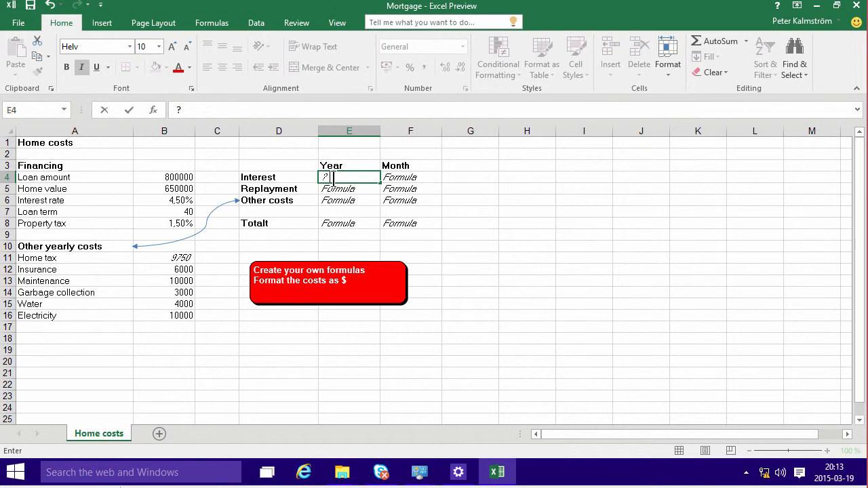
Compute yearly interest as loan amount times interest rate, giving 36000
type("=")
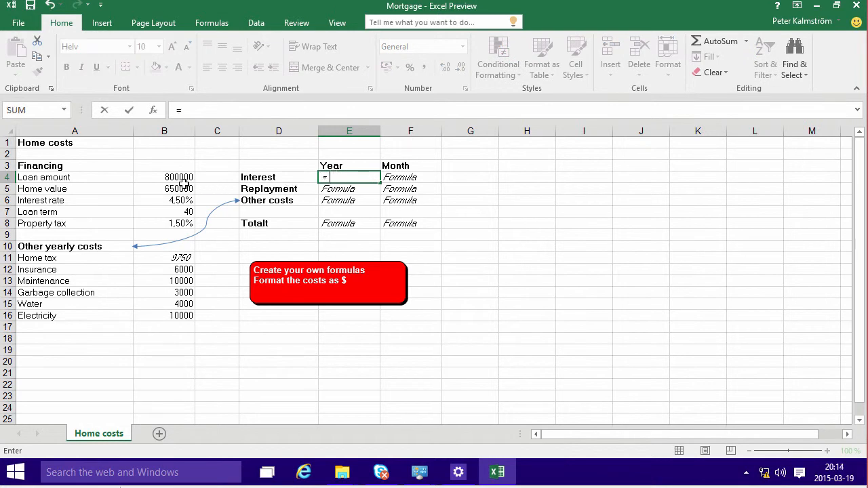
left_click(164, 177)
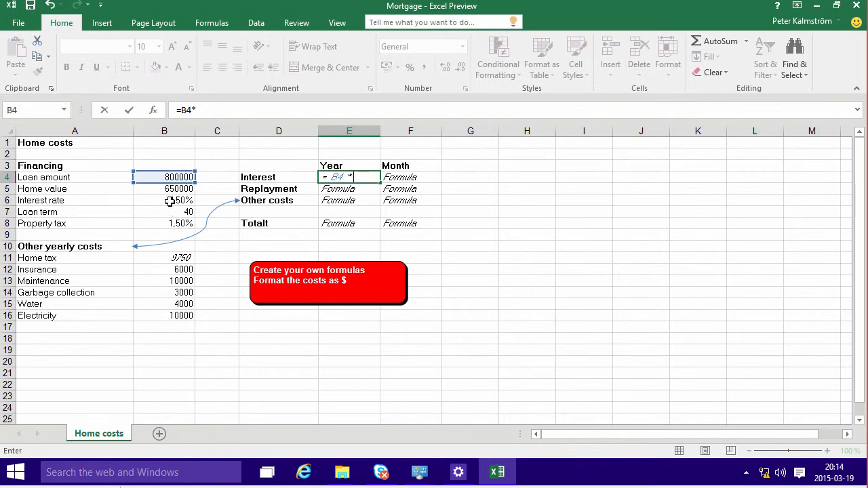
left_click(164, 201)
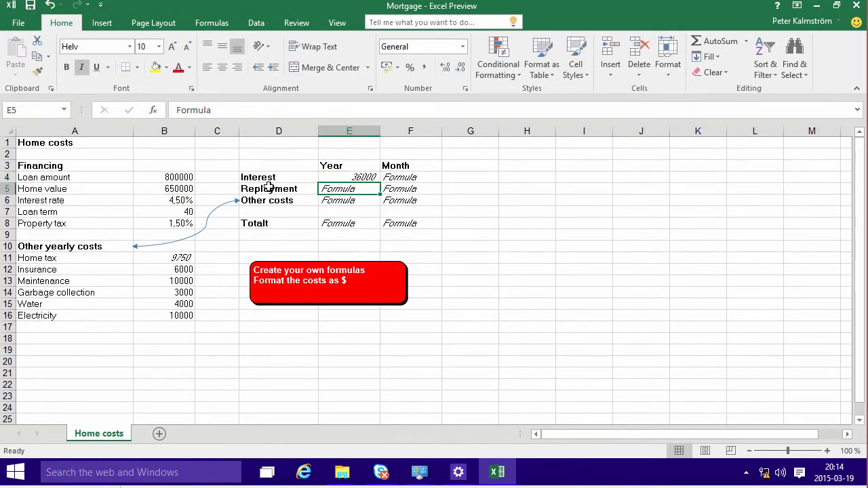
Correct the 'Replayment' label to 'Repayment'
double_click(278, 188)
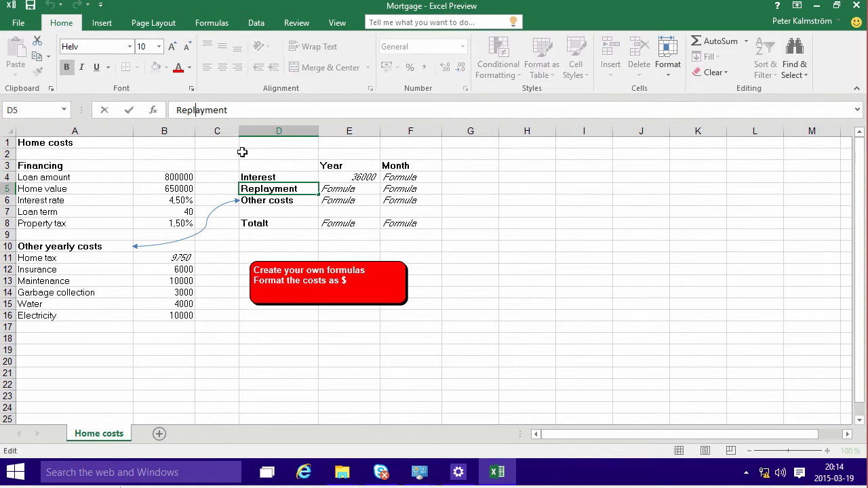
left_click(278, 201)
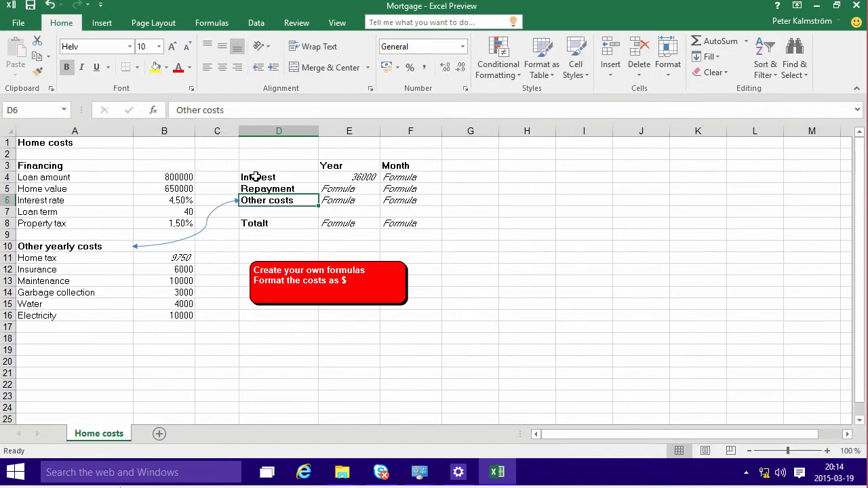
Compute yearly repayment as loan amount divided by loan term, giving 20000
left_click(351, 188)
type("?")
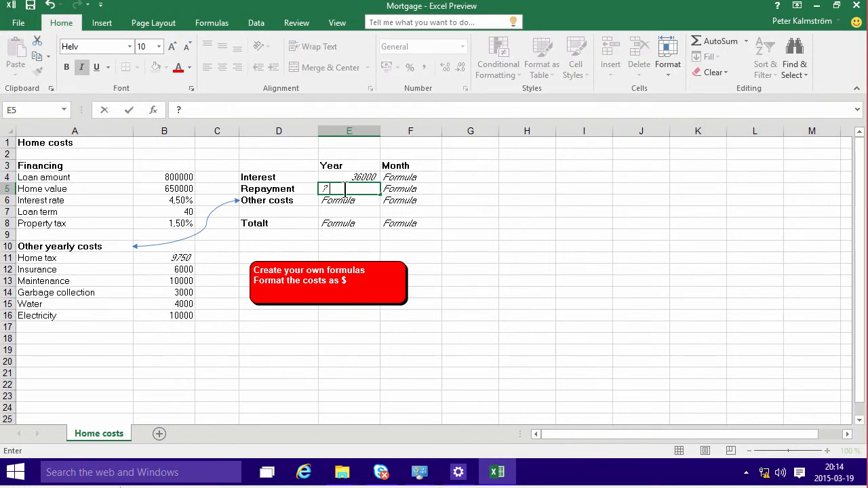
type("=")
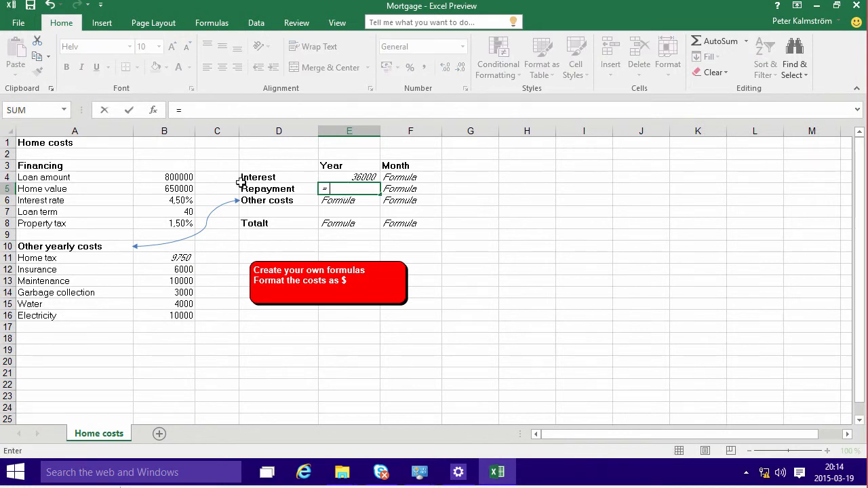
left_click(163, 177)
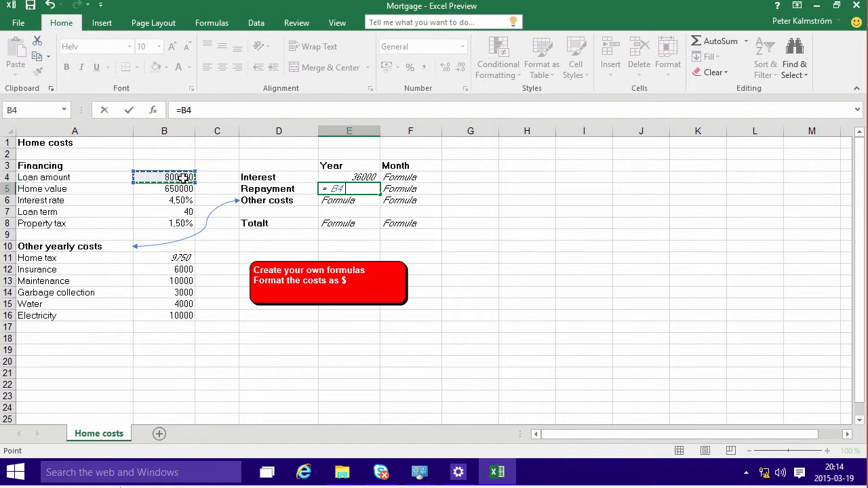
type("/")
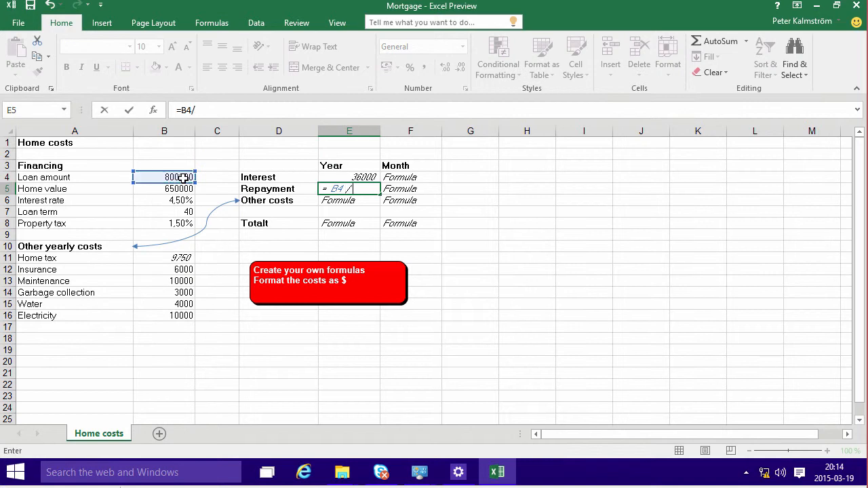
left_click(164, 211)
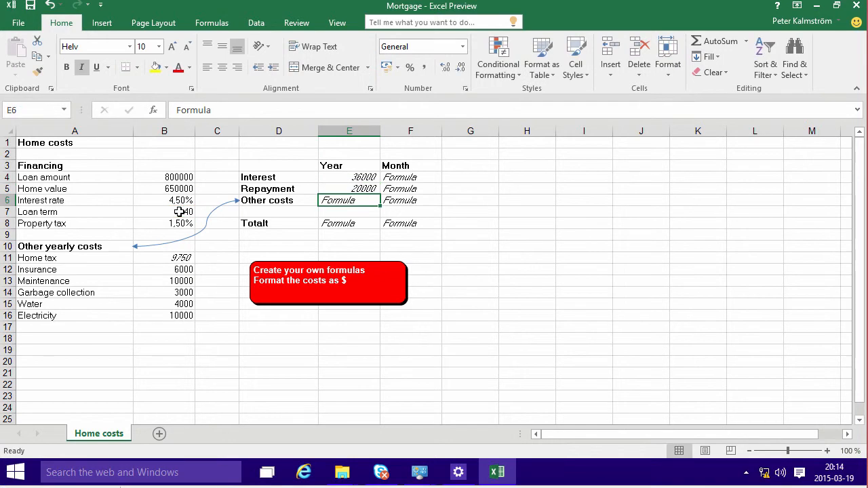
left_click(350, 189)
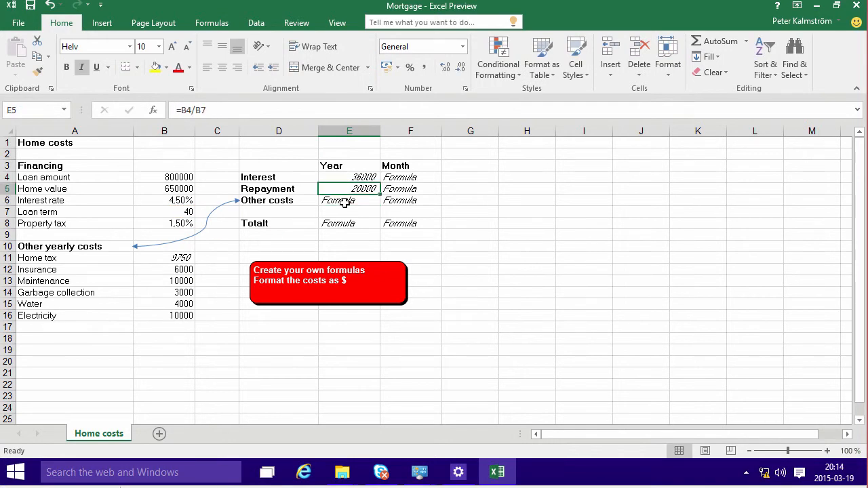
left_click(350, 201)
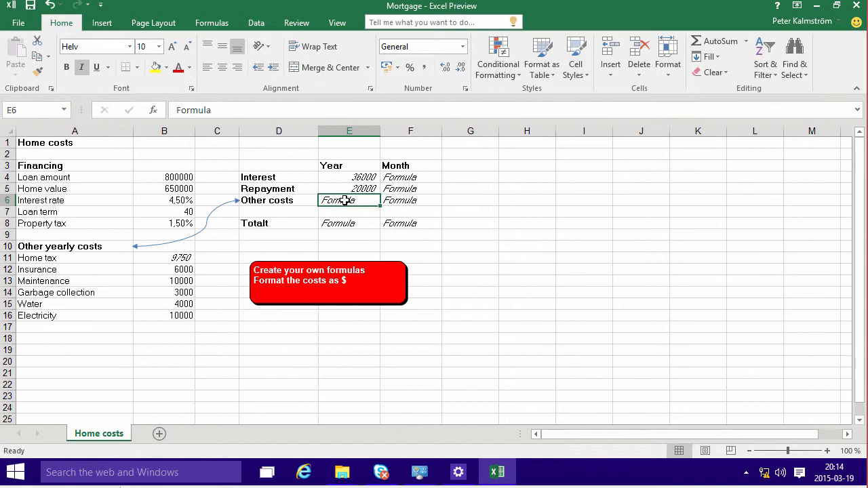
Compute yearly Other costs as the sum of the home tax, insurance and other yearly costs list
type("=SUM(E4:E5")
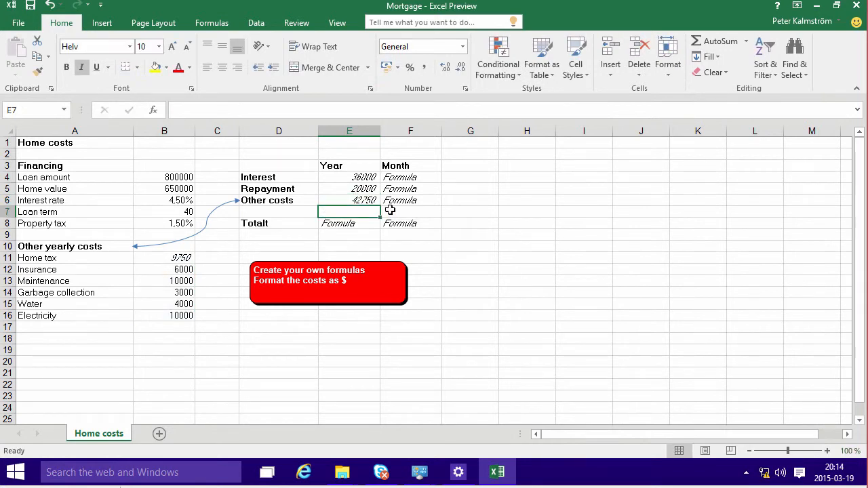
type("=")
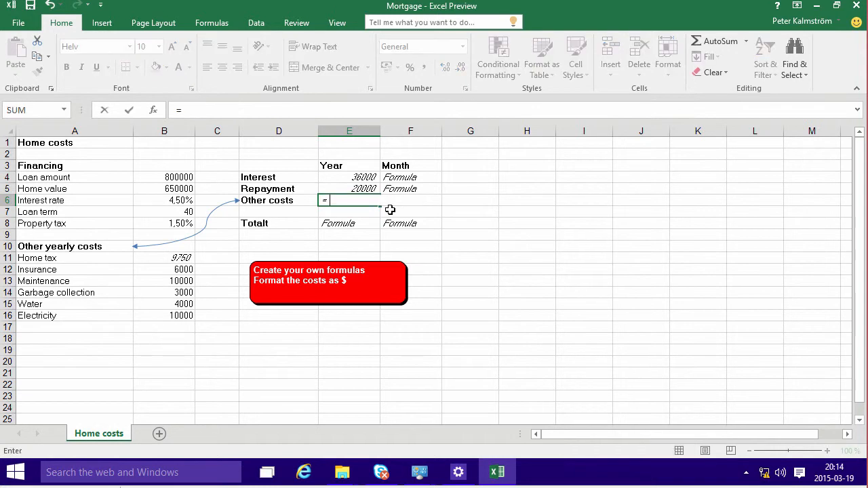
left_click(163, 258)
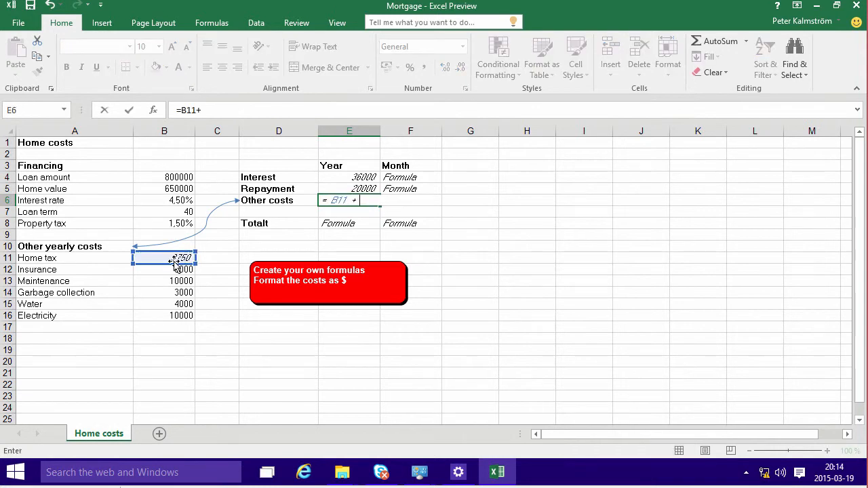
left_click(164, 269)
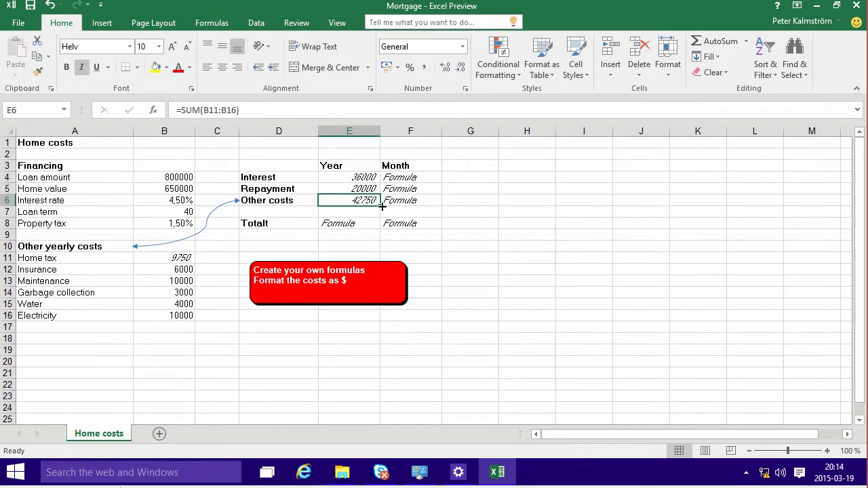
Total the yearly interest, repayment and other costs in the Totalt row: 98750
left_click(349, 222)
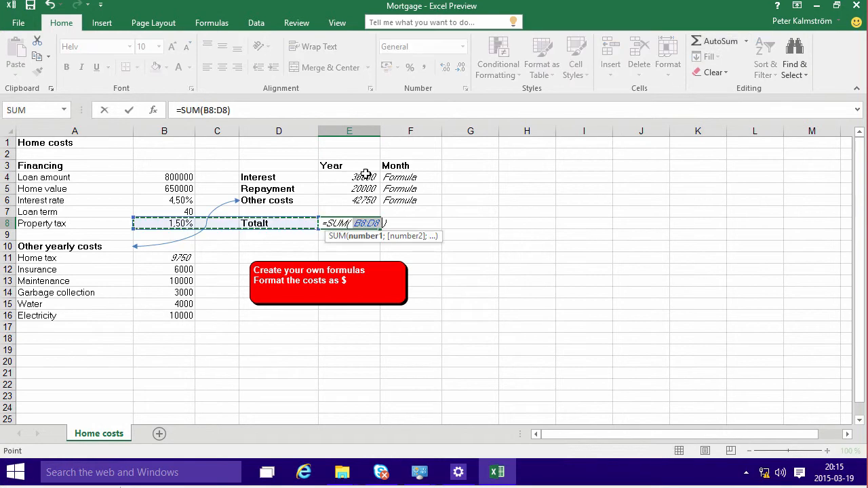
left_click_drag(350, 177, 350, 201)
type("=")
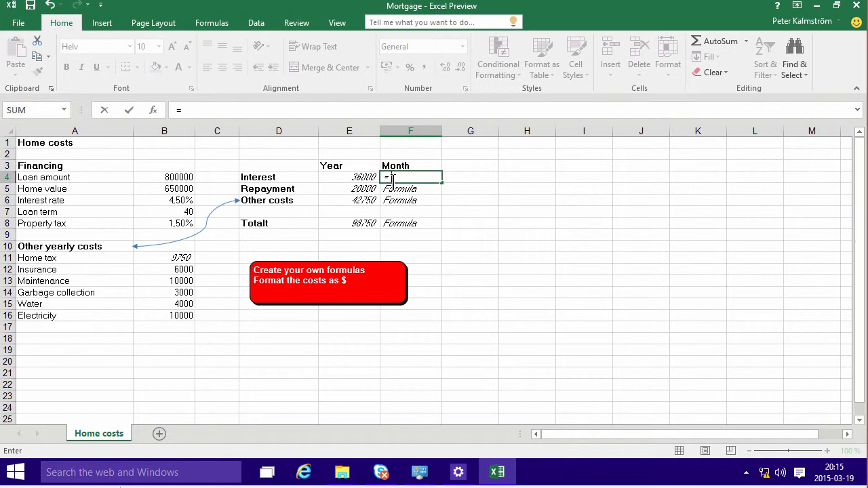
Fill the Month column as each yearly cost divided by 12, clearing the empty row, total 8229.17
left_click(349, 176)
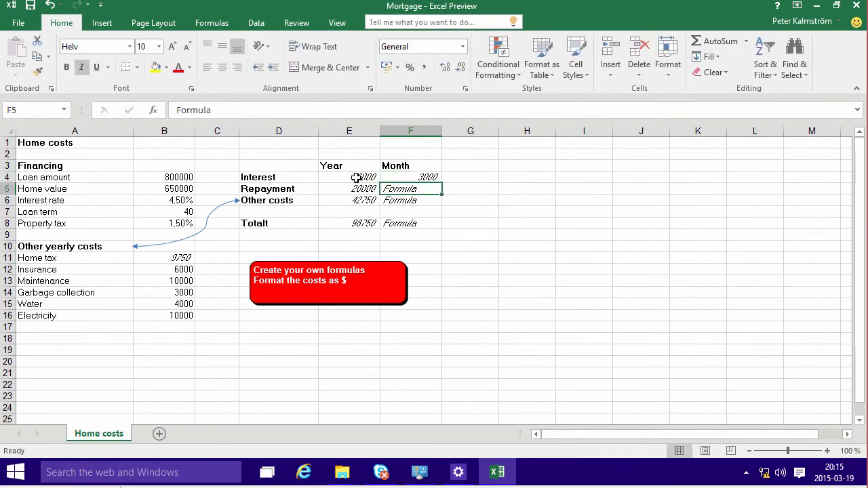
left_click(410, 177)
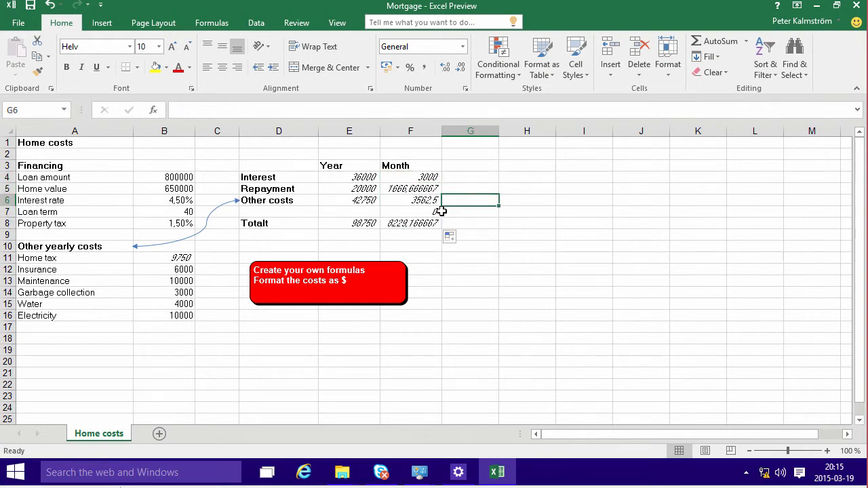
left_click(410, 212)
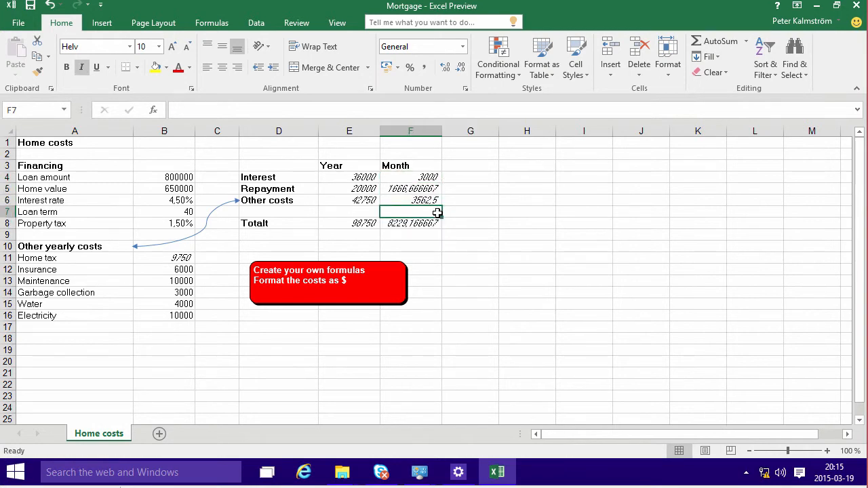
left_click(471, 245)
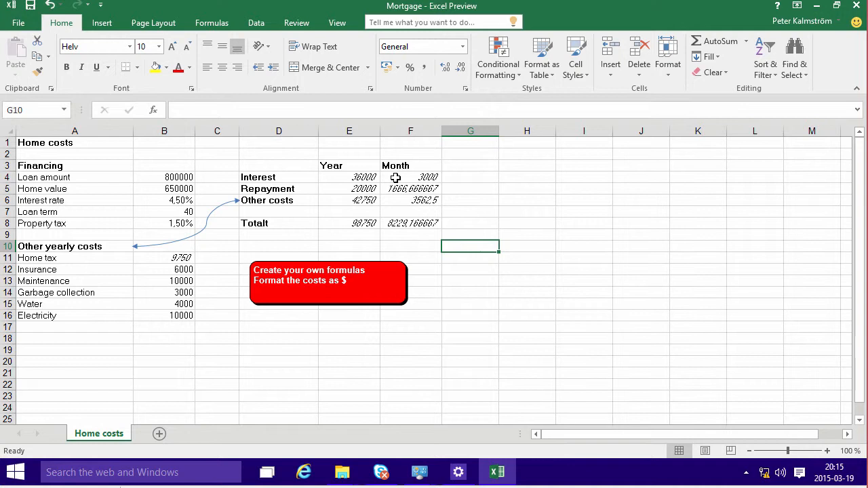
mouse_move(351, 176)
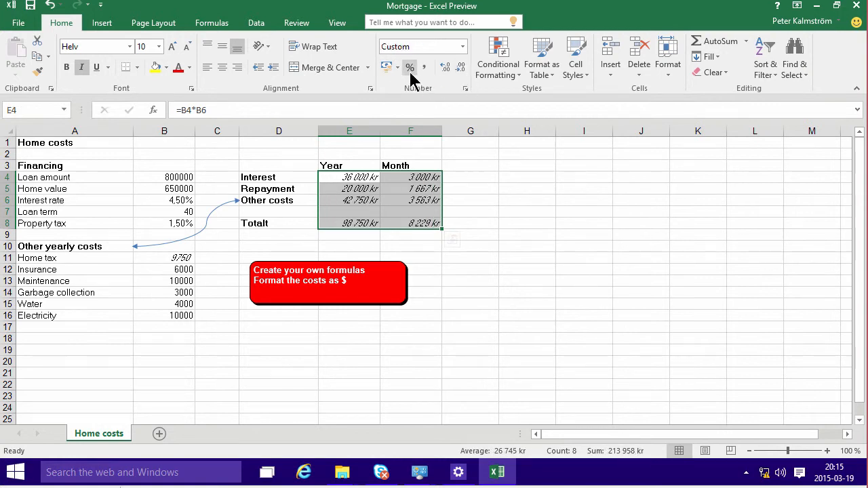
Format the yearly/monthly cost results and other yearly costs as $ English (United States) accounting
left_click(397, 67)
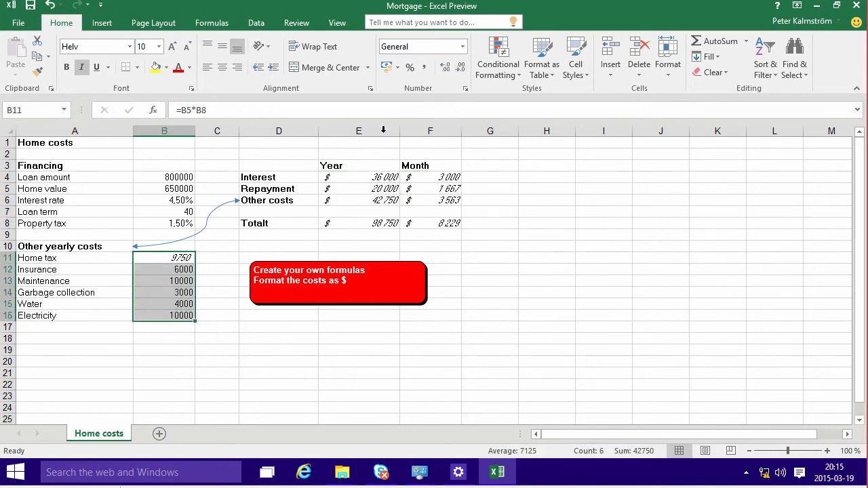
left_click(399, 68)
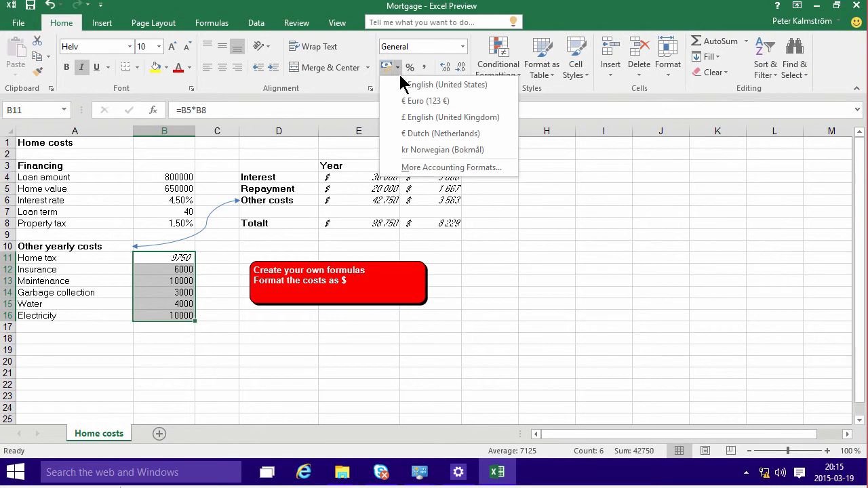
left_click(445, 84)
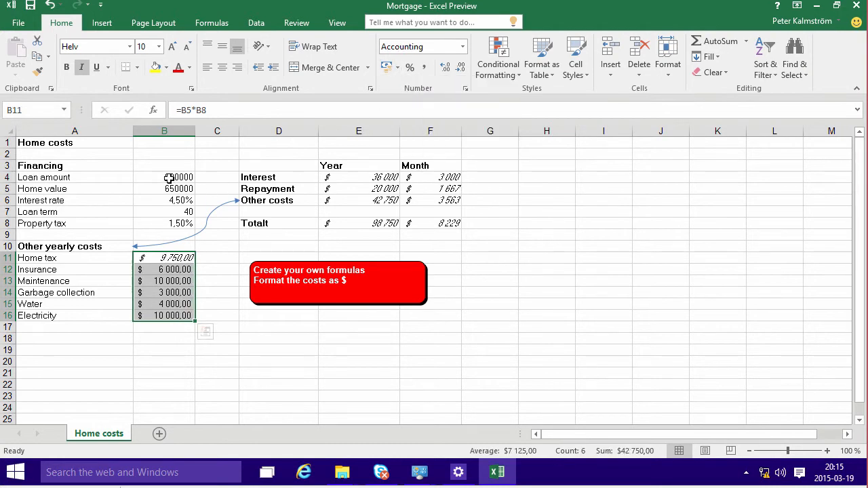
Format the loan amount and home value as $ English (United States) accounting
left_click(164, 177)
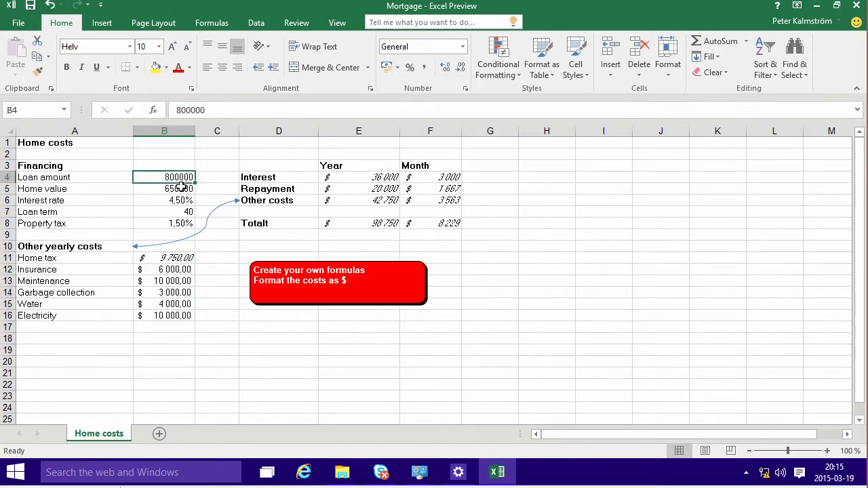
left_click(163, 188)
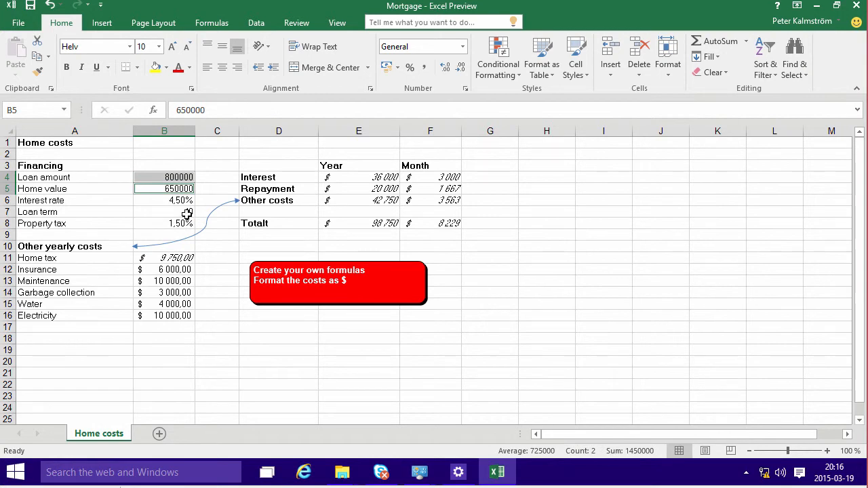
left_click(399, 68)
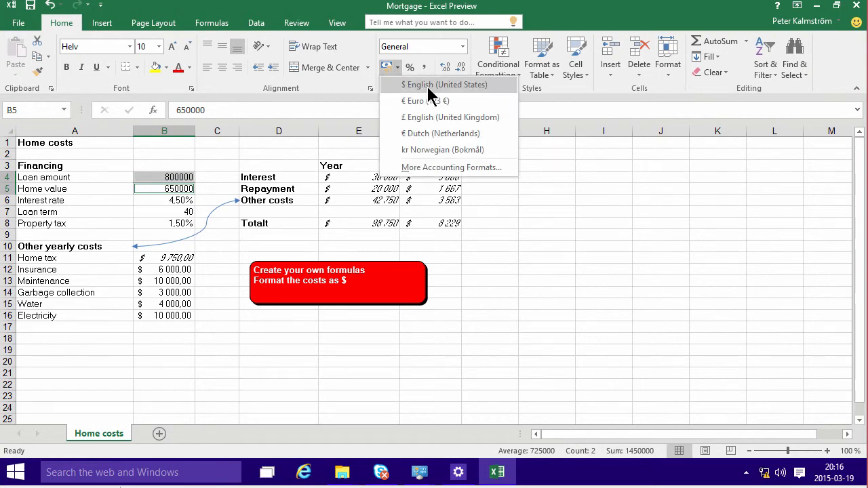
left_click(445, 84)
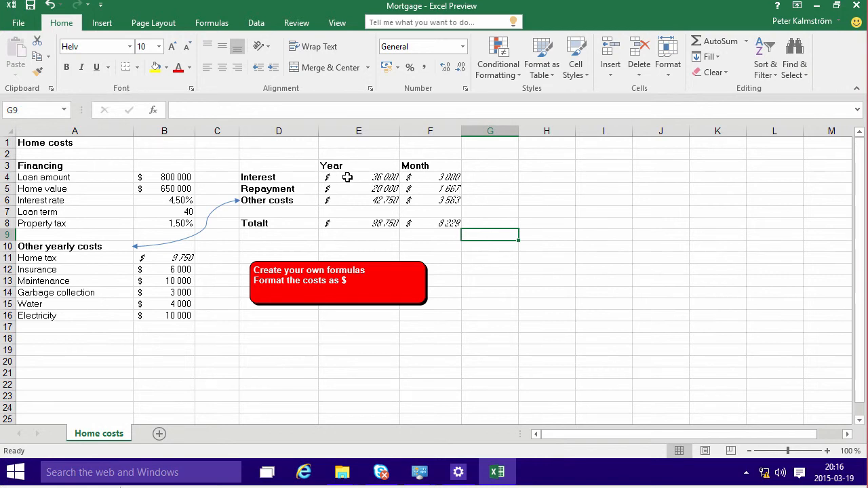
Apply the Calculation cell style to the yearly and monthly cost results
left_click_drag(348, 176, 426, 228)
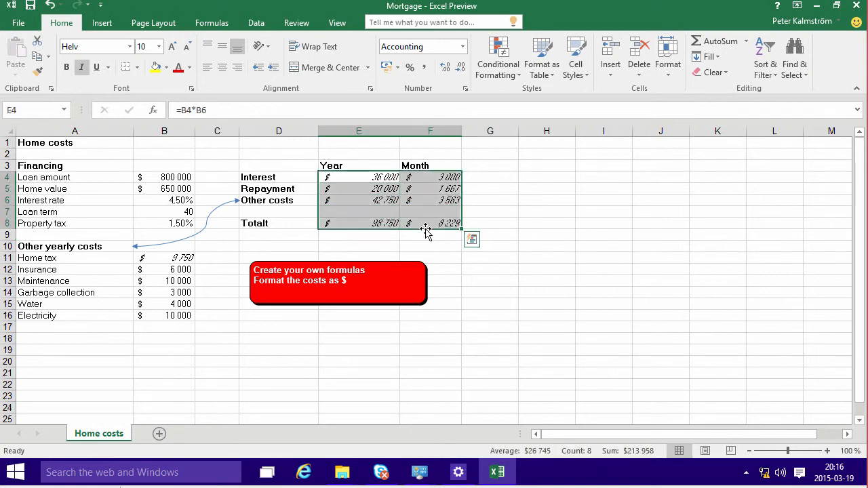
left_click(575, 57)
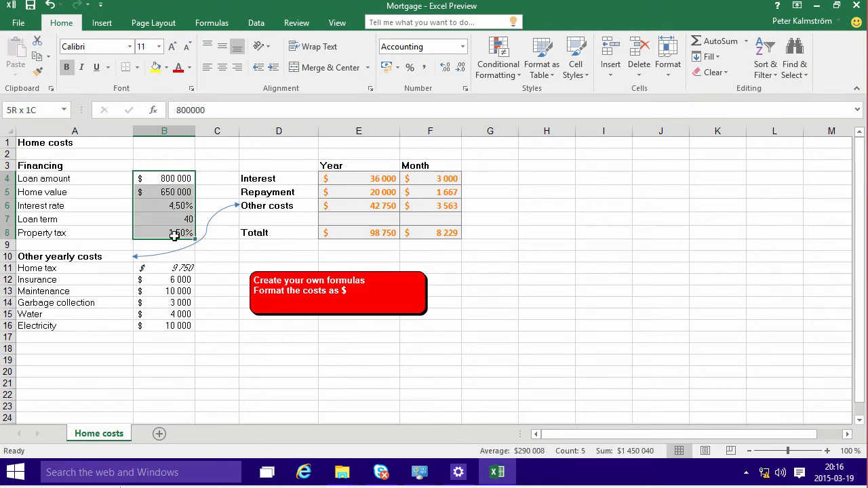
Apply the Input cell style to the financing figures and the other yearly costs list
left_click(575, 57)
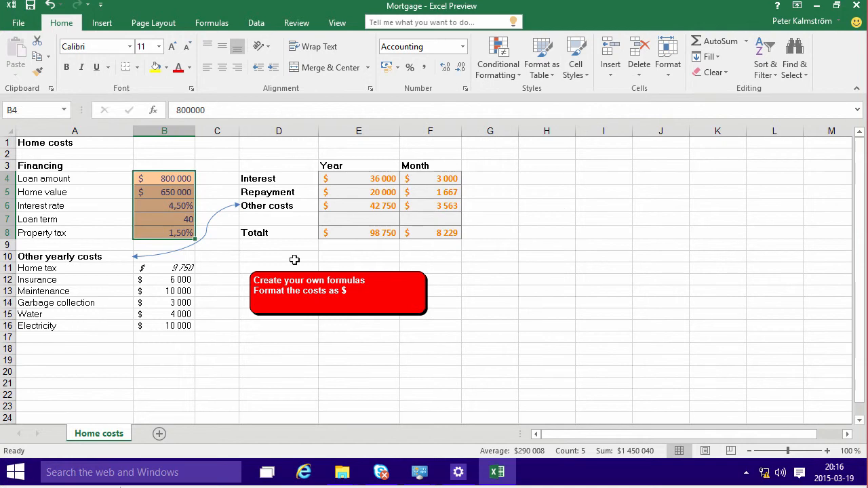
left_click(162, 267)
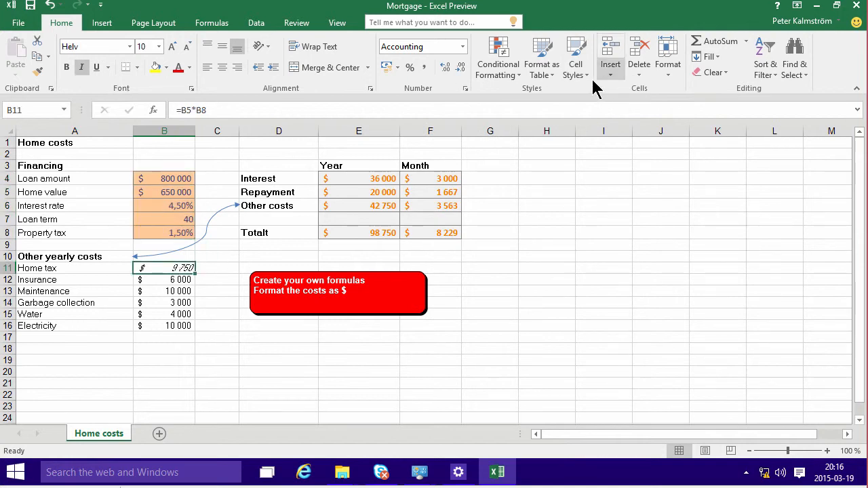
left_click(576, 57)
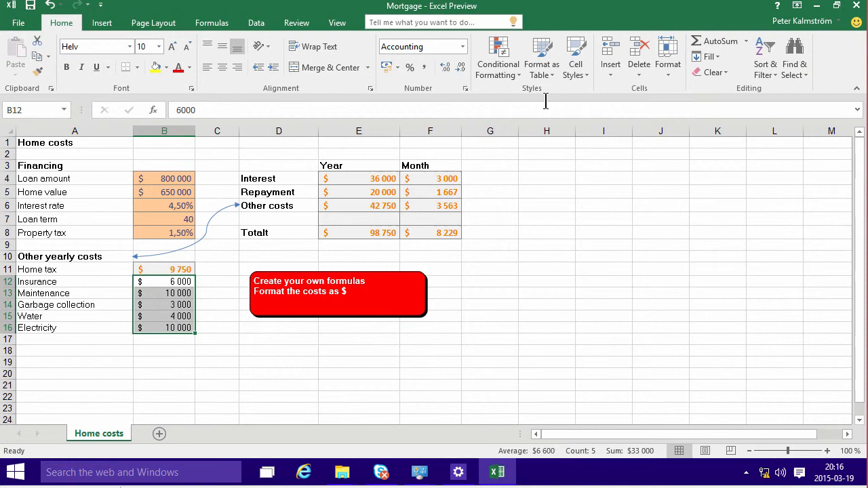
left_click(547, 269)
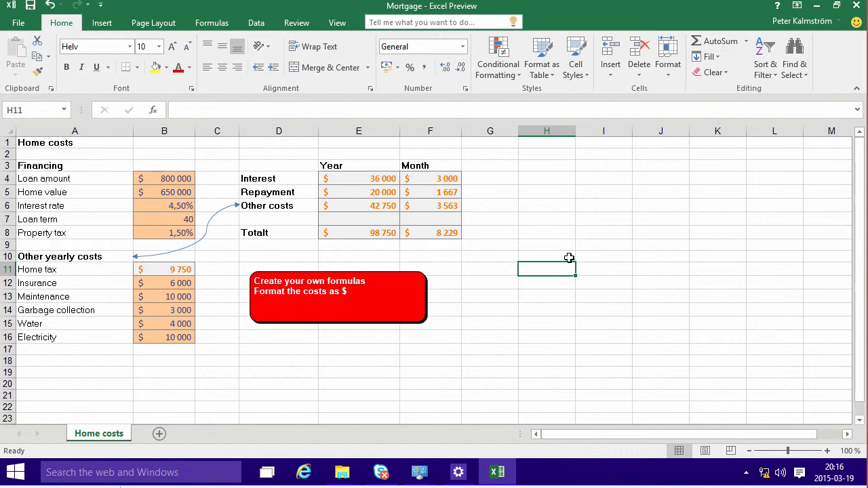
mouse_move(226, 242)
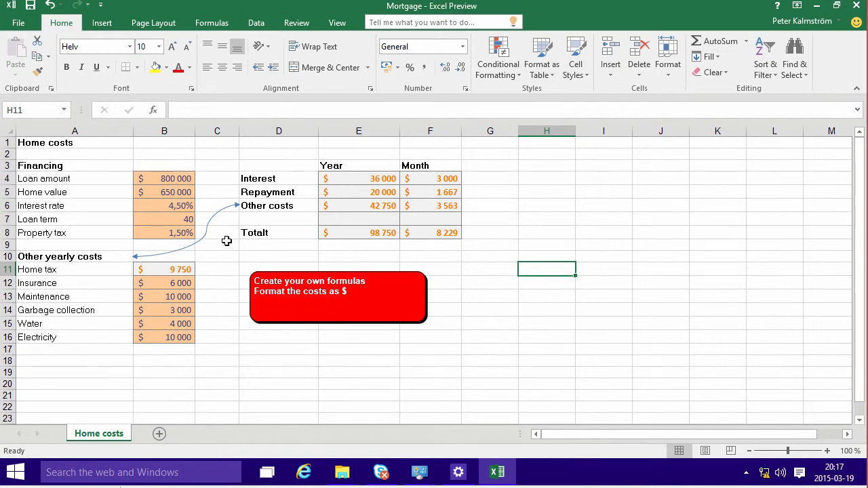
left_click(165, 179)
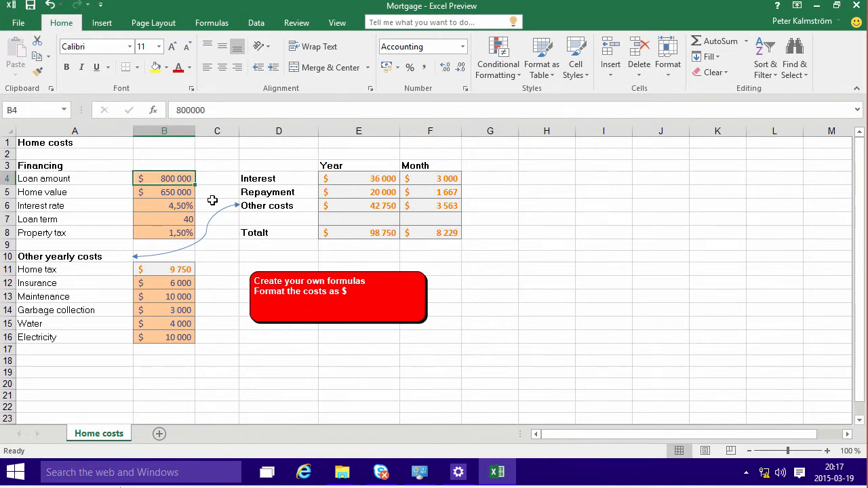
type("0")
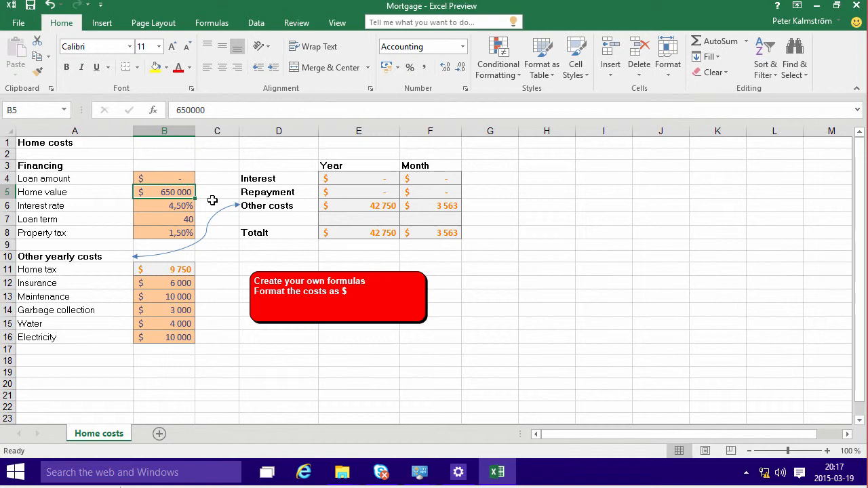
type("800000")
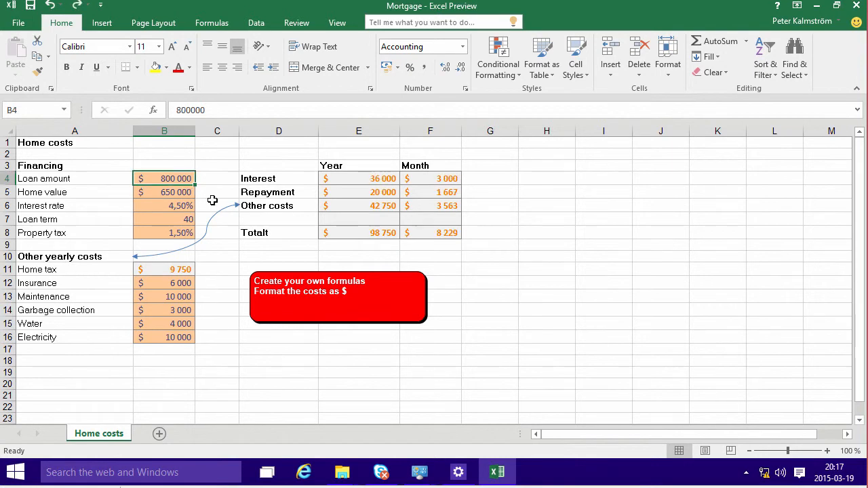